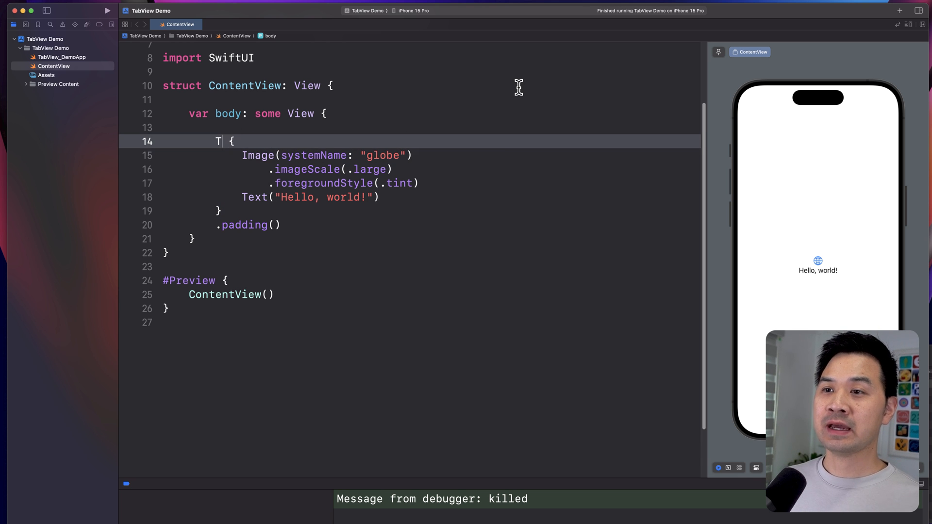
- Wrap the globe Image and Text("Hello, world!") in a TabView with blank lines separating them
{"action": "type", "text": "abView"}
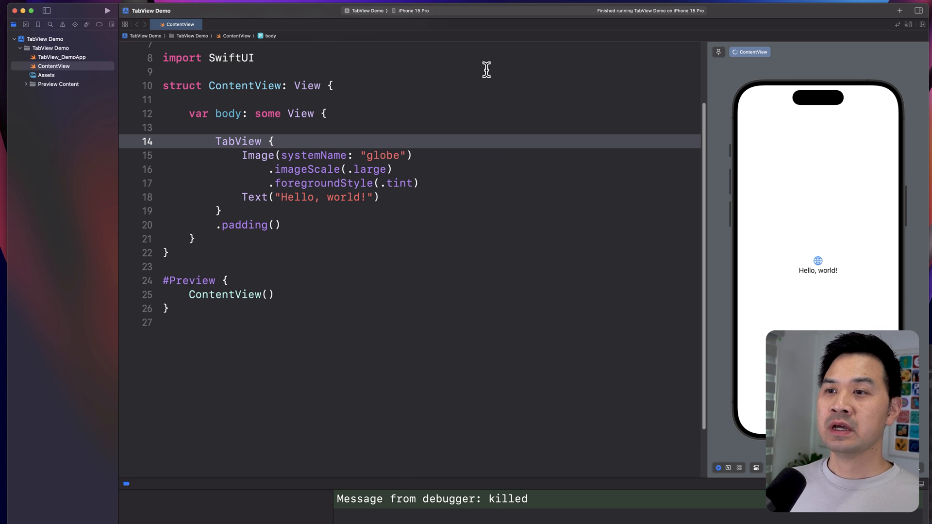
{"action": "left_click_drag", "start_coordinate": [242, 155], "coordinate": [379, 197]}
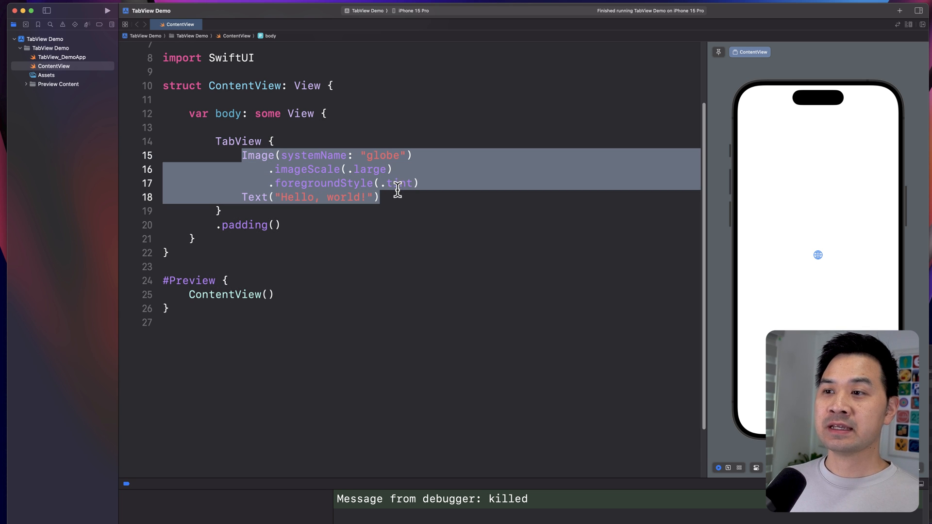
{"action": "key", "text": "Delete"}
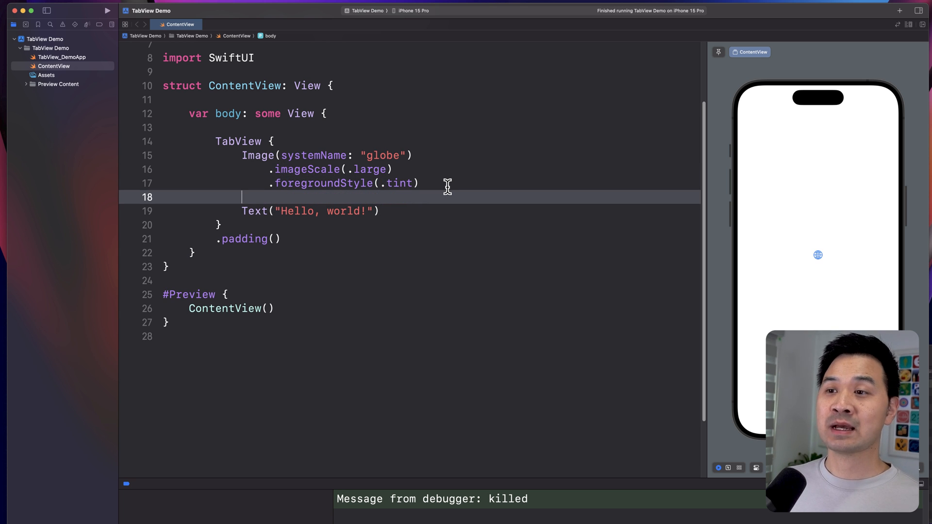
{"action": "left_click", "coordinate": [243, 155]}
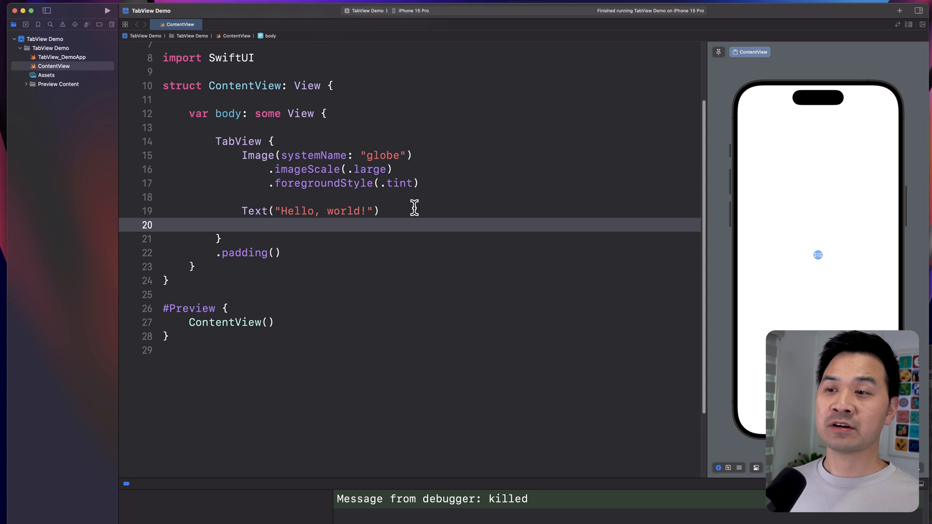
{"action": "type", "text": ".tab"}
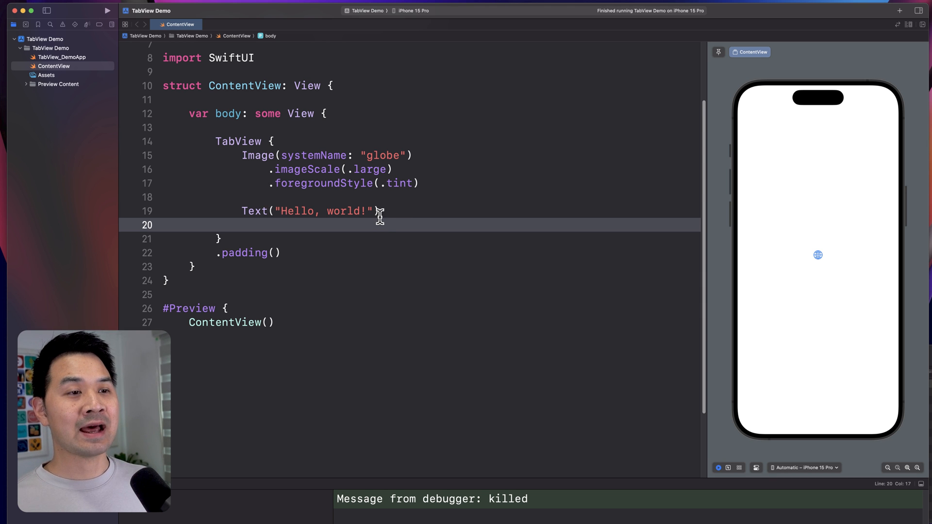
- Add .tabItem labels Text("Tab 1") to the image and Text("Tab 2") to the greeting text
{"action": "type", "text": ".tabItem {"}
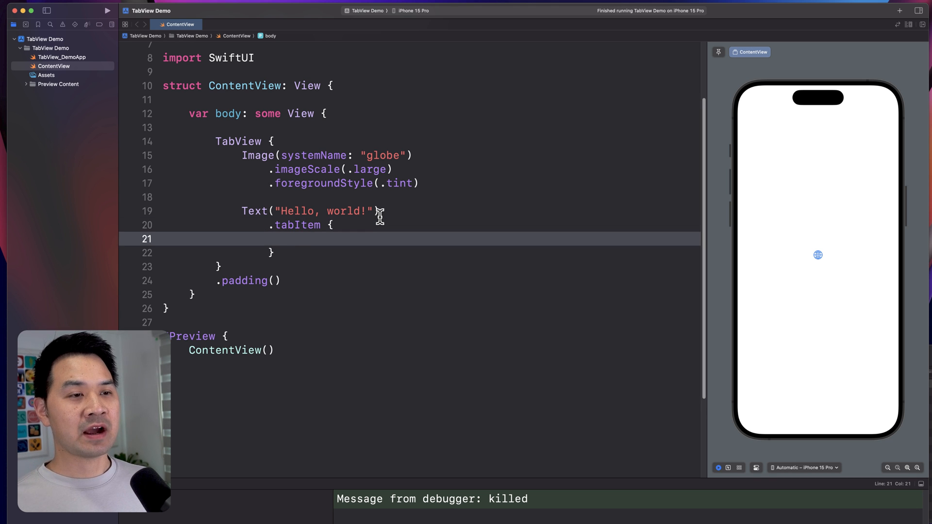
{"action": "type", "text": "Text(\"\")"}
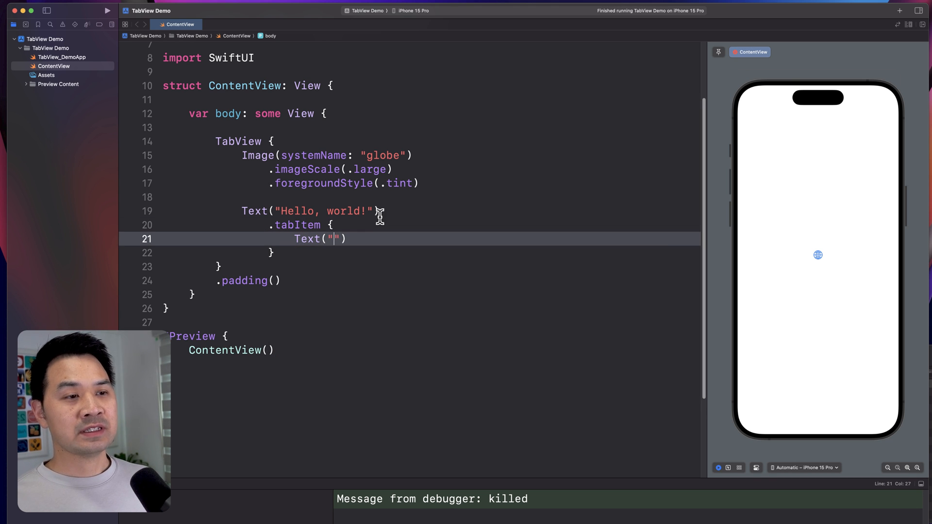
{"action": "type", "text": "Tab 2"}
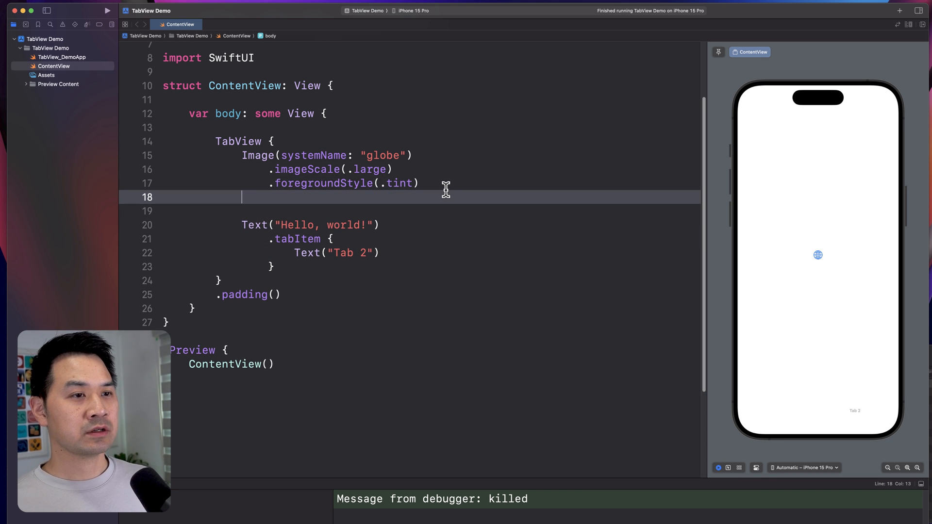
{"action": "type", "text": ".tabItem {"}
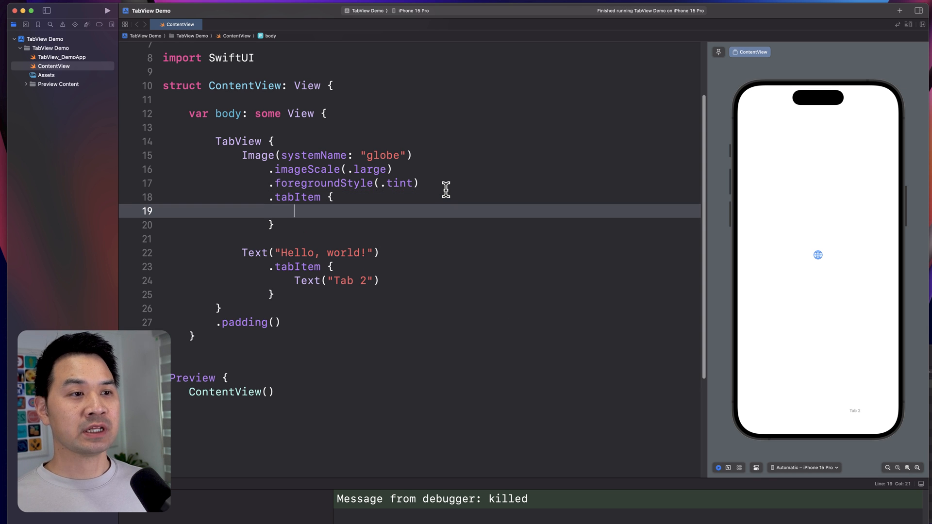
{"action": "type", "text": "Text(\"T\")"}
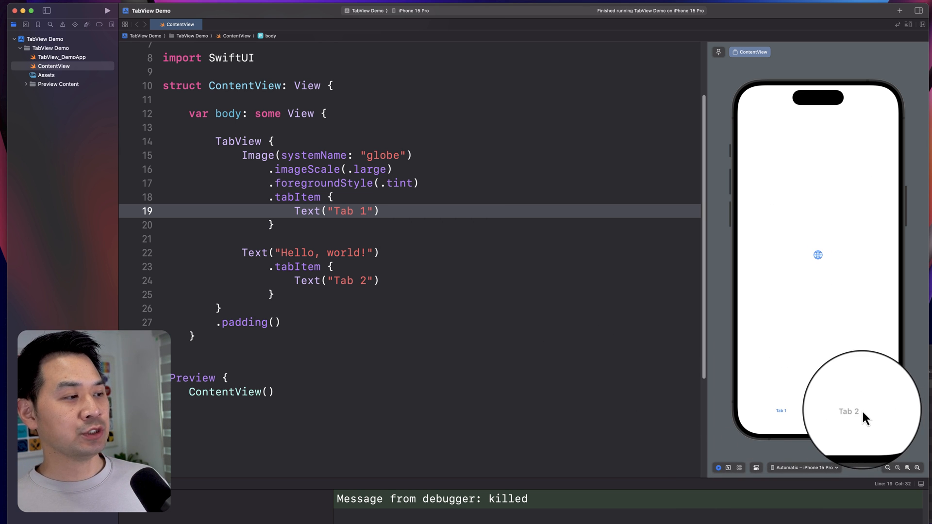
{"action": "left_click", "coordinate": [848, 412]}
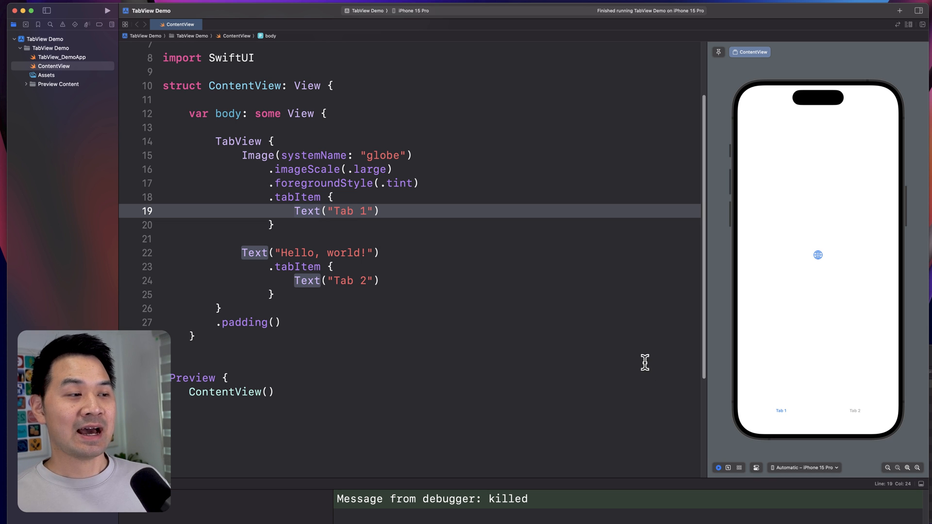
{"action": "mouse_move", "coordinate": [637, 357]}
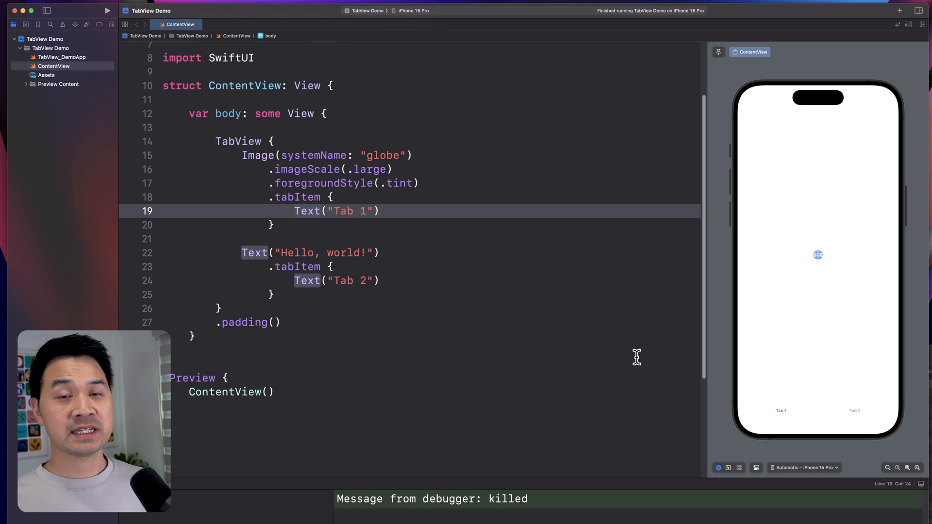
{"action": "mouse_move", "coordinate": [373, 165]}
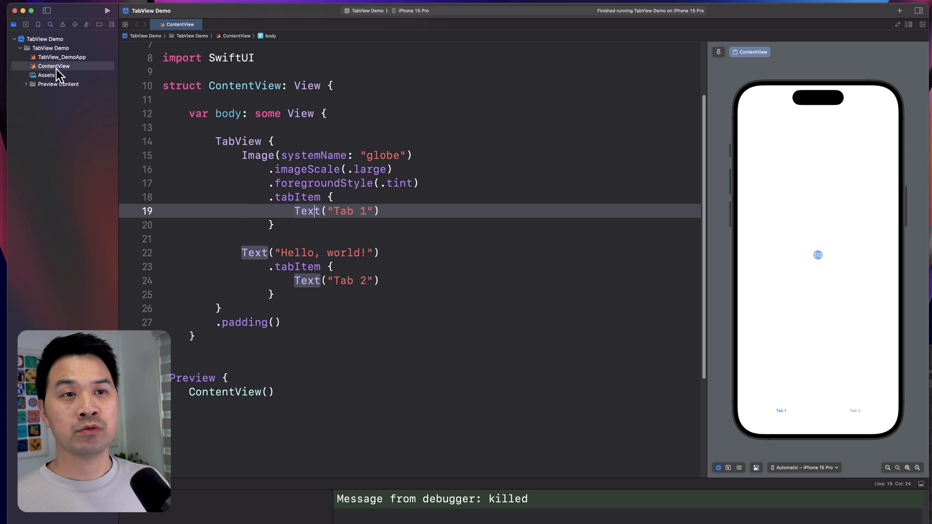
{"action": "left_click", "coordinate": [245, 156]}
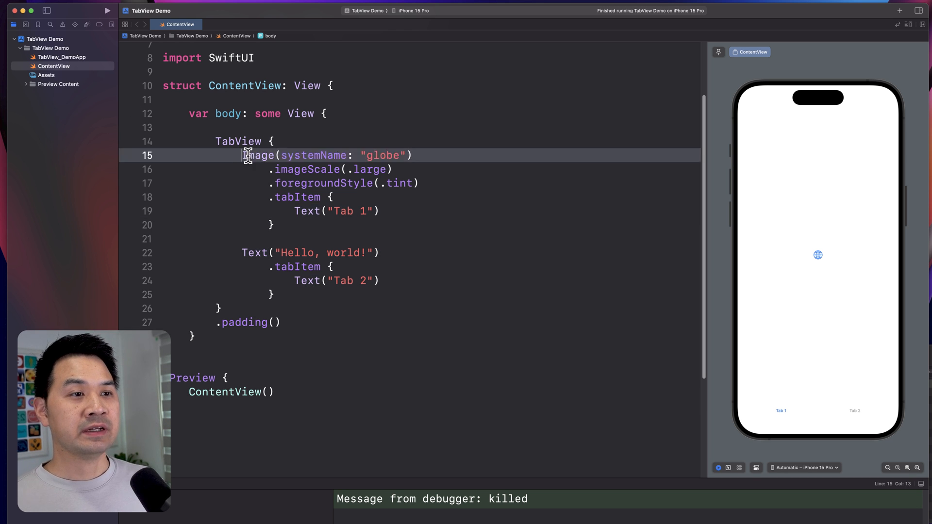
{"action": "left_click_drag", "start_coordinate": [243, 155], "coordinate": [417, 184]}
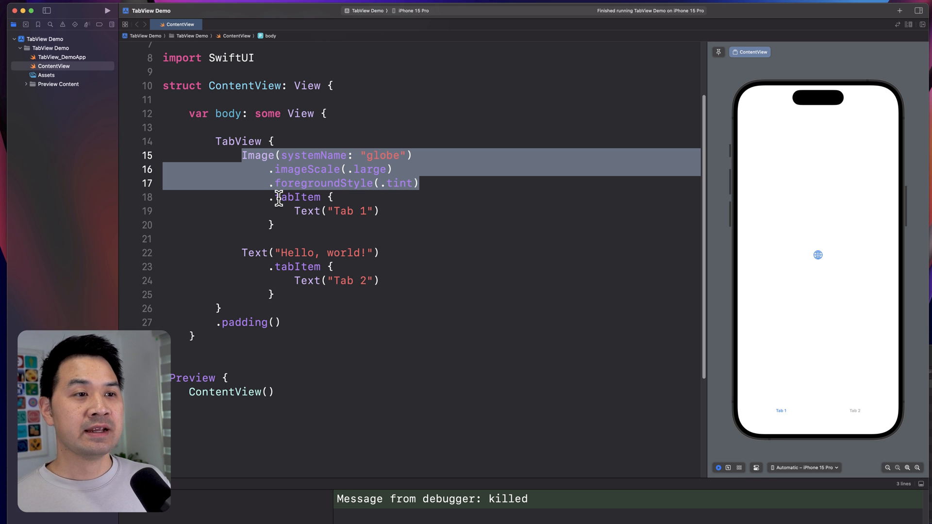
{"action": "mouse_move", "coordinate": [288, 206]}
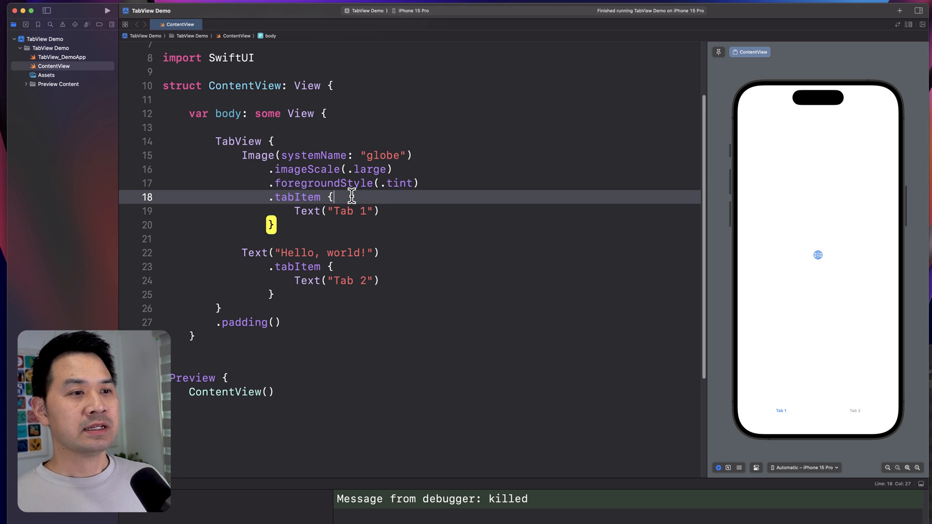
- Give Tab 1 a plus system image and Tab 2 an Image(systemName: "pencil") icon
{"action": "type", "text": "Image(systemName: \"p"}
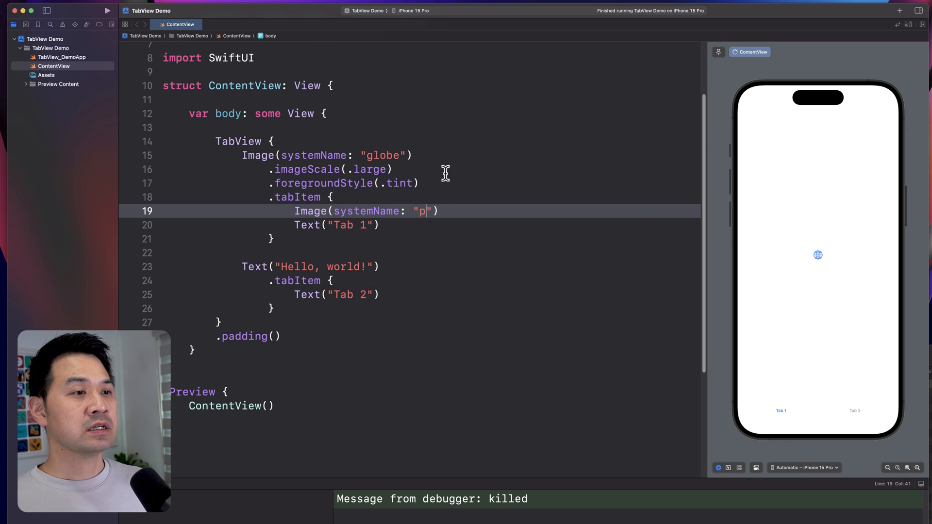
{"action": "type", "text": "lus"}
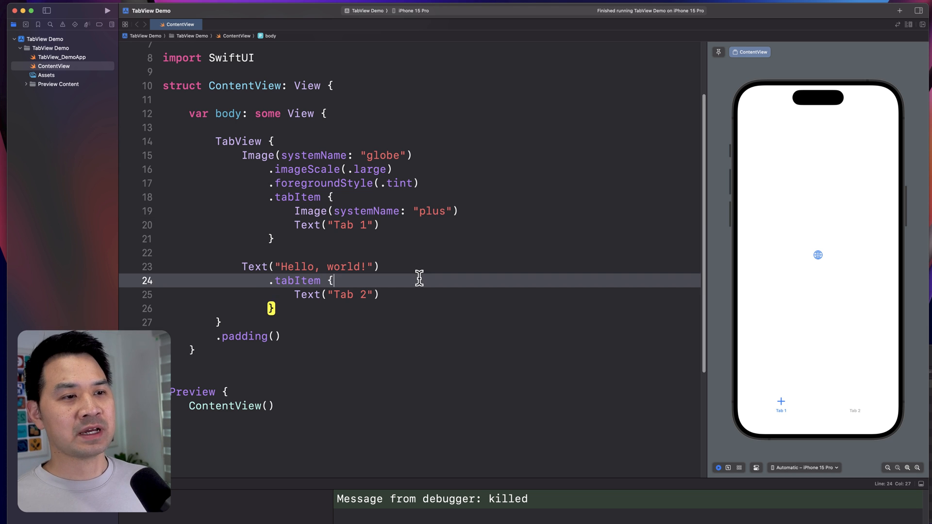
{"action": "type", "text": "Image("}
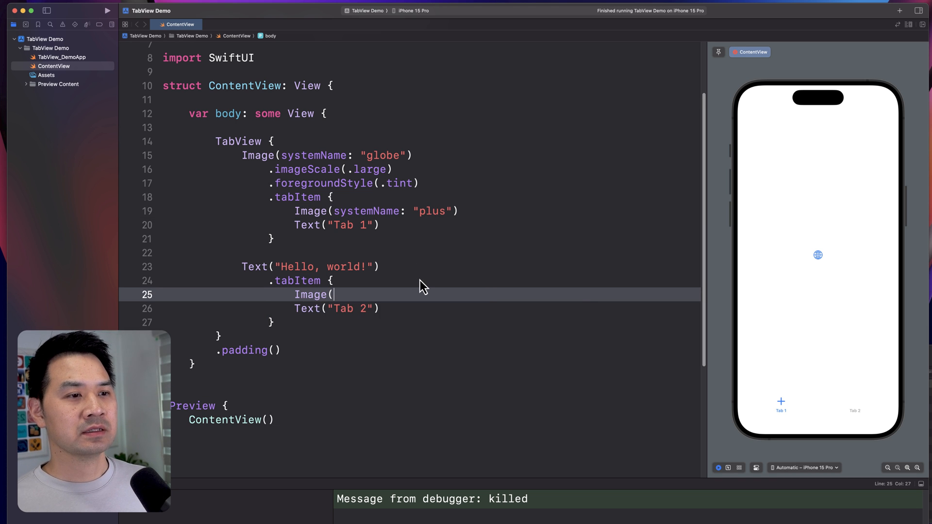
{"action": "type", "text": "systemName: \"\""}
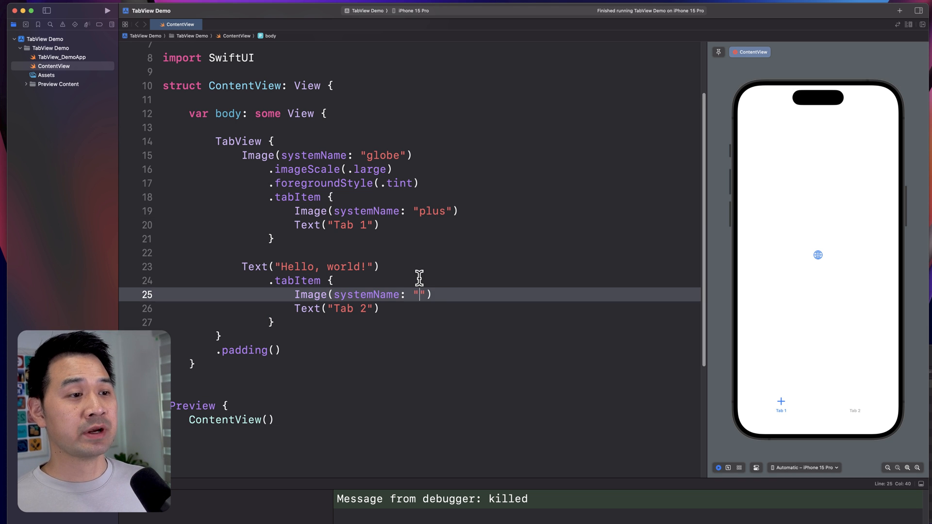
{"action": "type", "text": "pencil"}
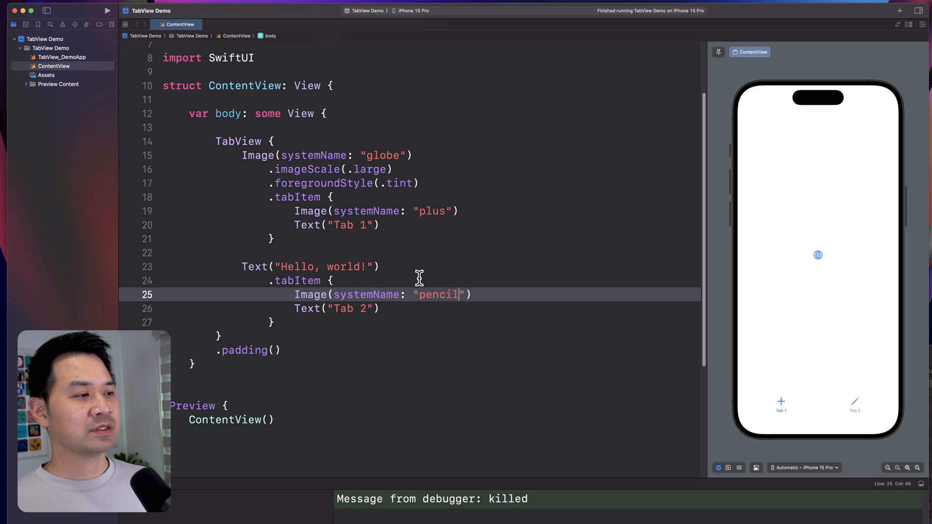
{"action": "mouse_move", "coordinate": [838, 403]}
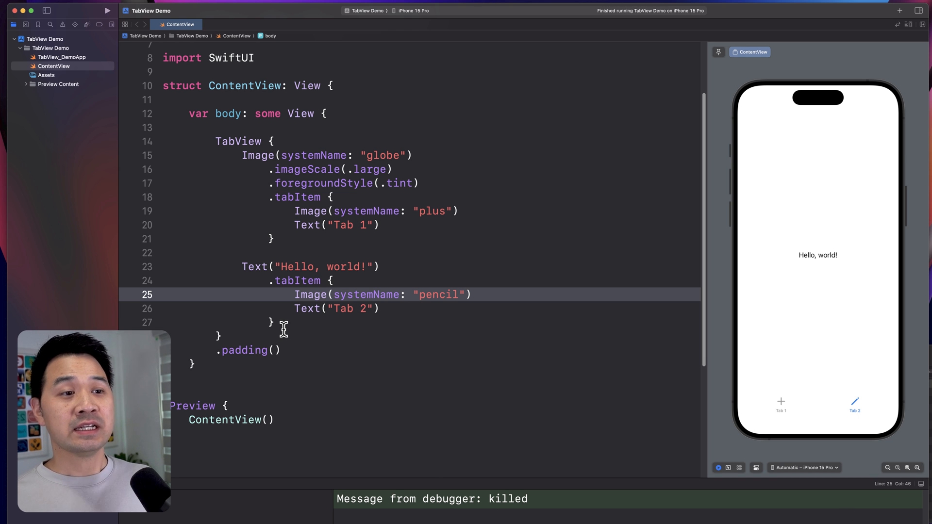
- Duplicate the Tab 2 block into a Tab 3 showing "Hello!" and check Tabs 2 and 3 in the preview
{"action": "left_click_drag", "start_coordinate": [242, 266], "coordinate": [272, 323]}
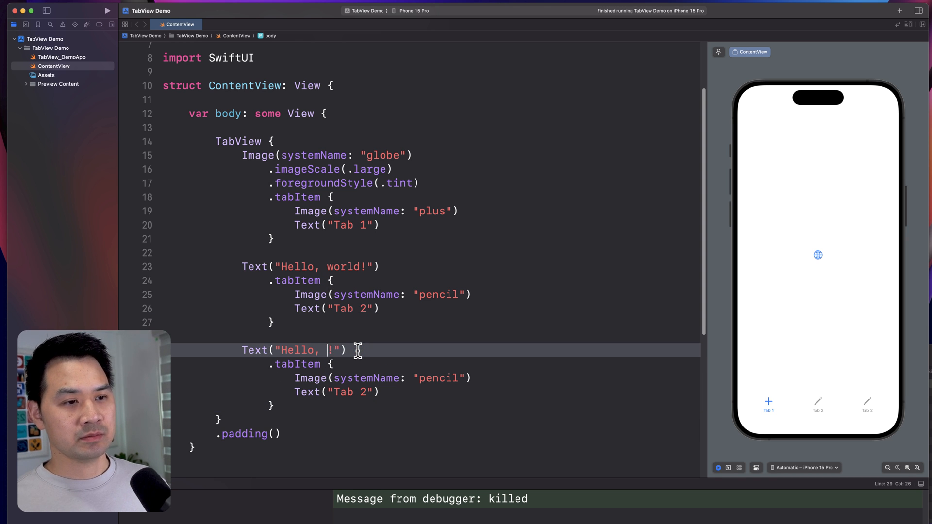
{"action": "key", "text": "Backspace"}
{"action": "type", "text": "3"}
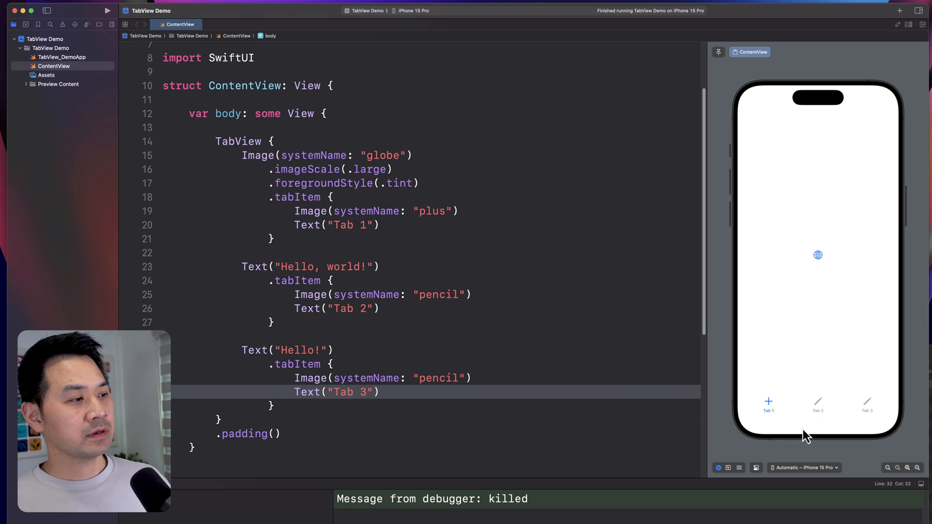
{"action": "left_click", "coordinate": [818, 404]}
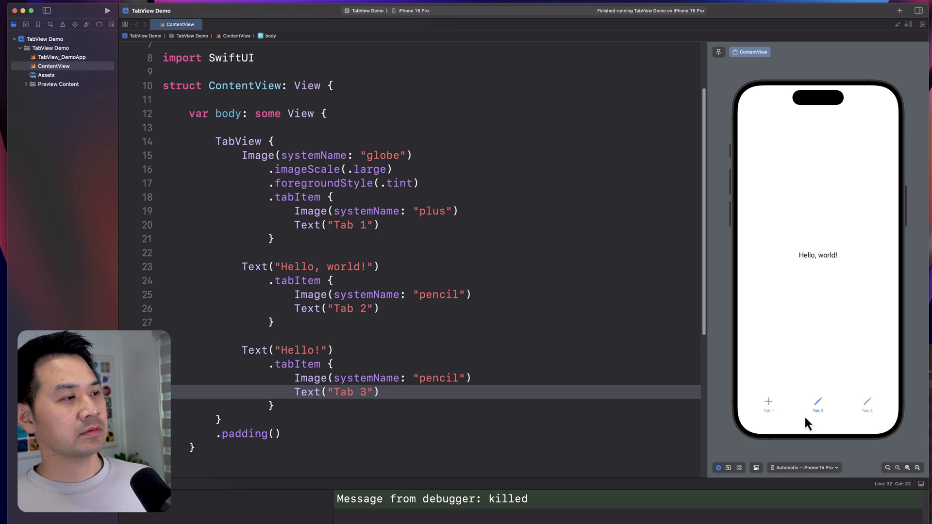
{"action": "mouse_move", "coordinate": [888, 410]}
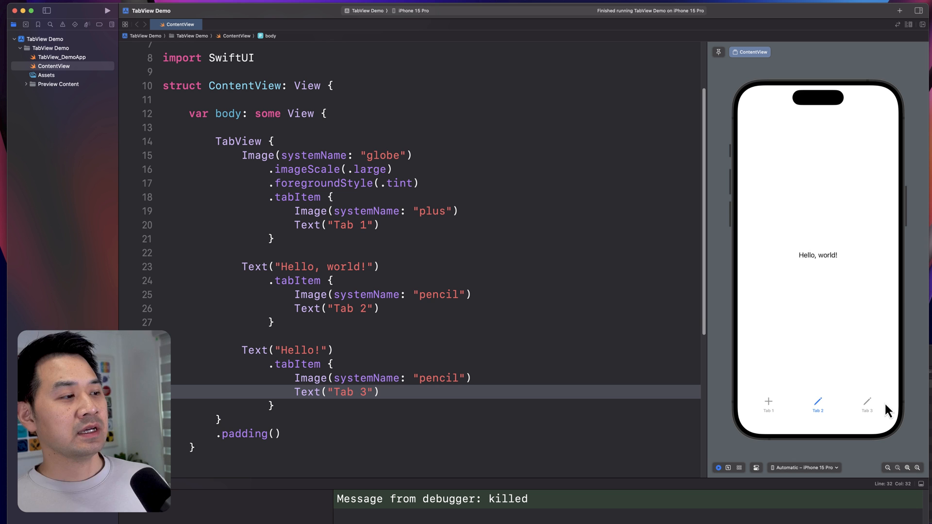
{"action": "left_click", "coordinate": [867, 404]}
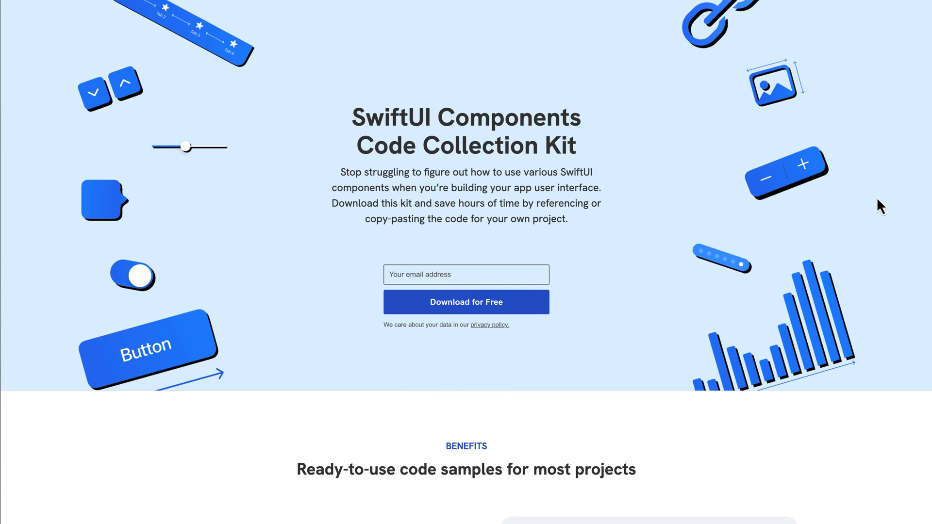
- Scroll down the SwiftUI Components Kit page through its list of included components
{"action": "scroll", "scroll_direction": "down", "scroll_amount": 3}
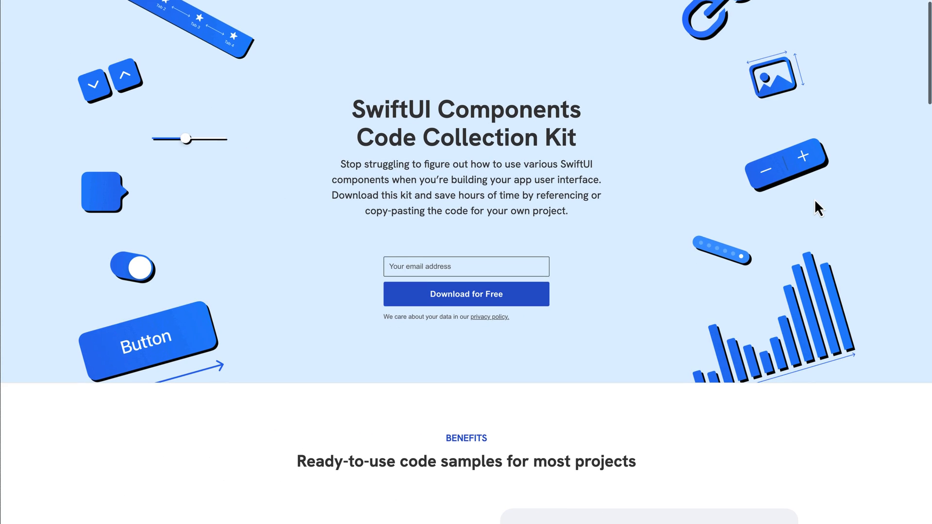
{"action": "scroll", "scroll_direction": "down", "scroll_amount": 3}
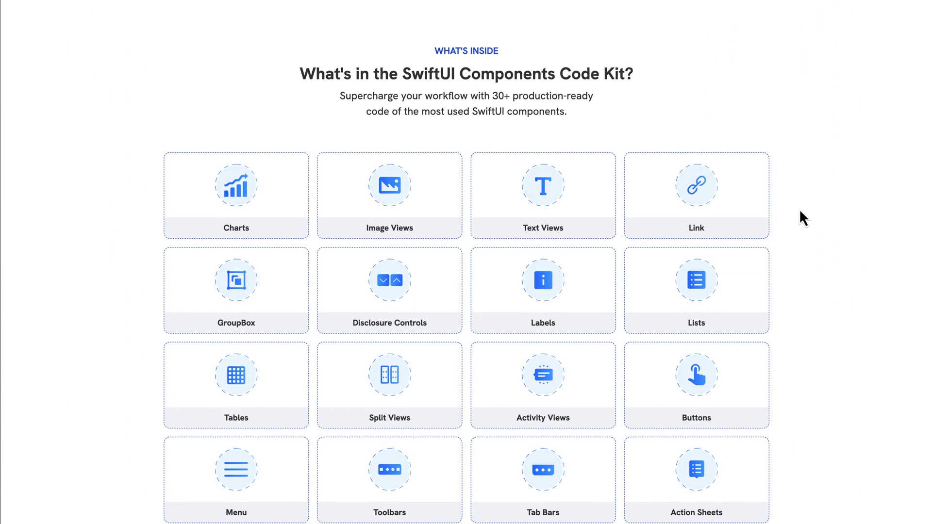
{"action": "scroll", "scroll_direction": "down", "scroll_amount": 3}
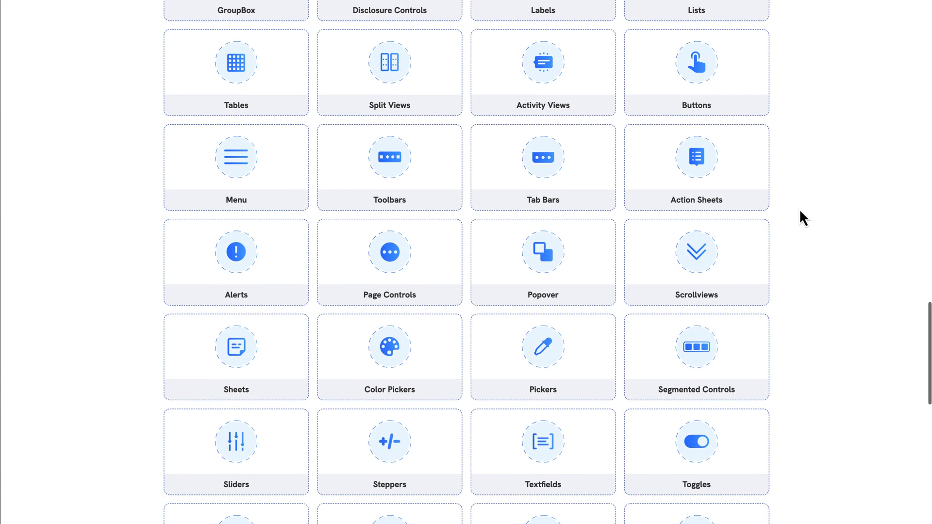
{"action": "scroll", "scroll_direction": "down", "scroll_amount": 3}
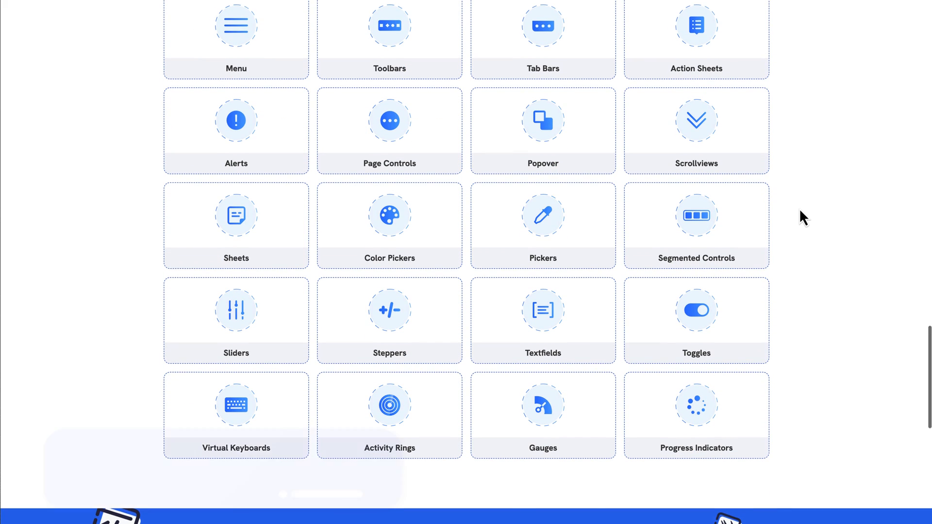
{"action": "scroll", "scroll_direction": "down", "scroll_amount": 3}
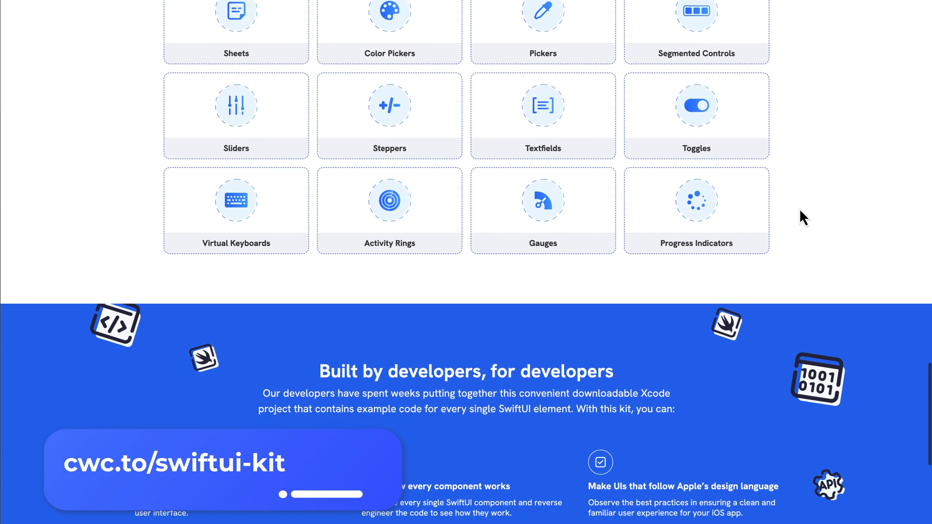
{"action": "scroll", "scroll_direction": "down", "scroll_amount": 3}
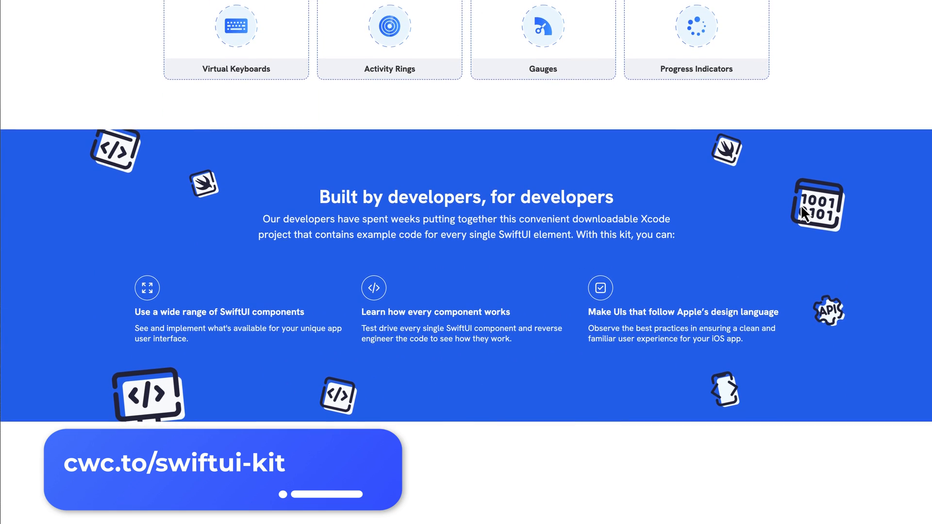
{"action": "scroll", "scroll_direction": "down", "scroll_amount": 3}
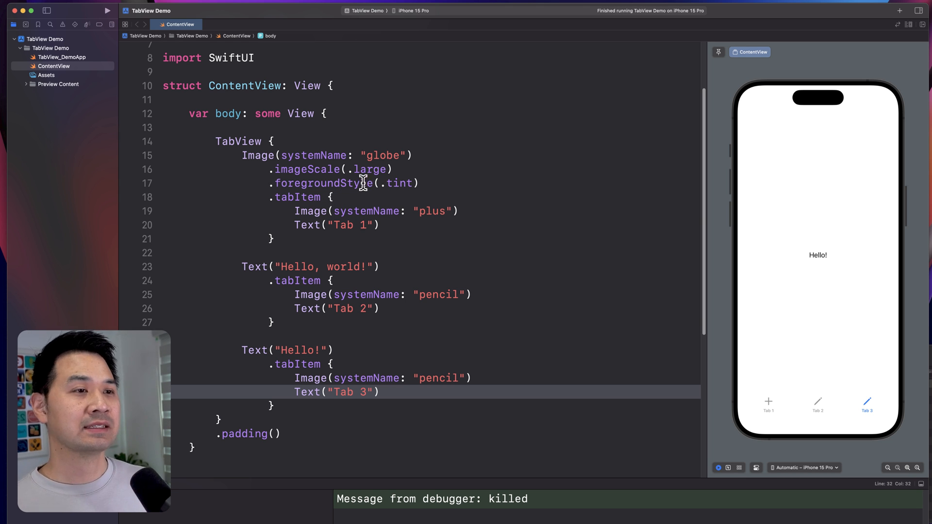
{"action": "mouse_move", "coordinate": [256, 140]}
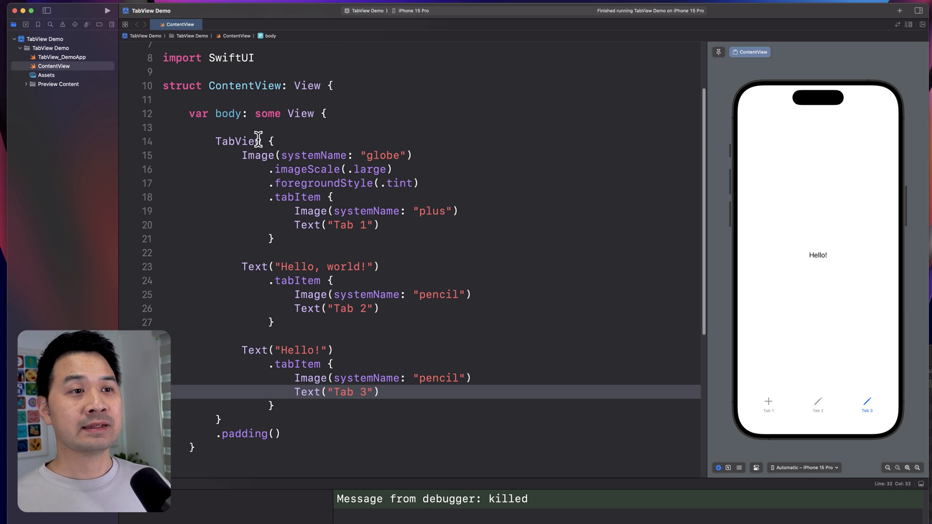
{"action": "type", "text": "("}
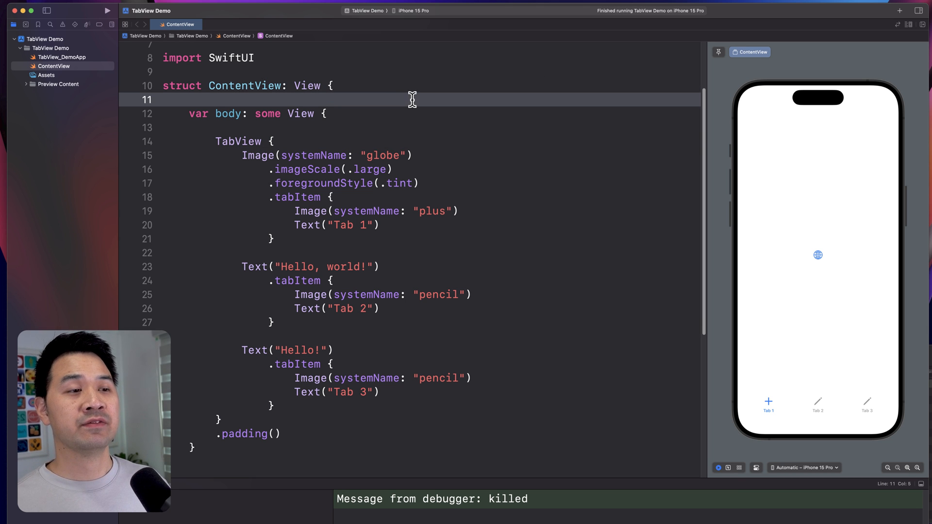
{"action": "type", "text": "v"}
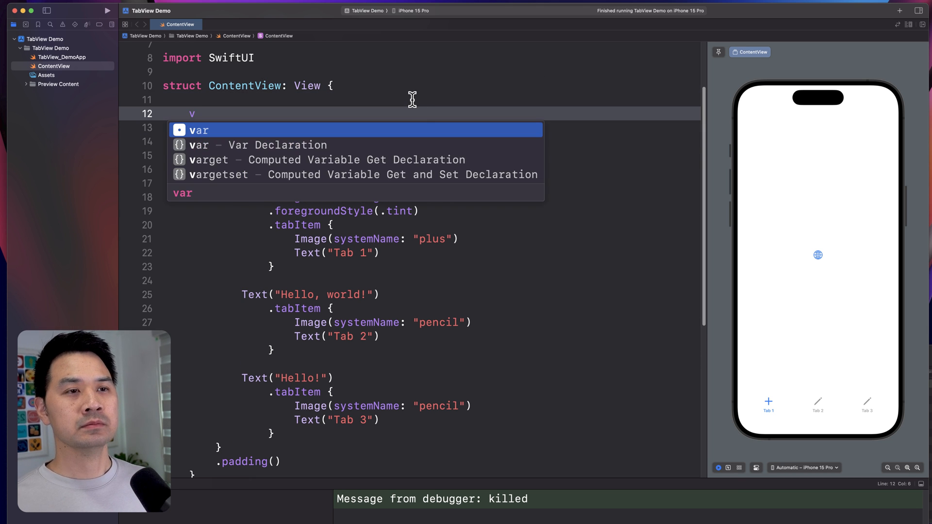
{"action": "type", "text": "@state var"}
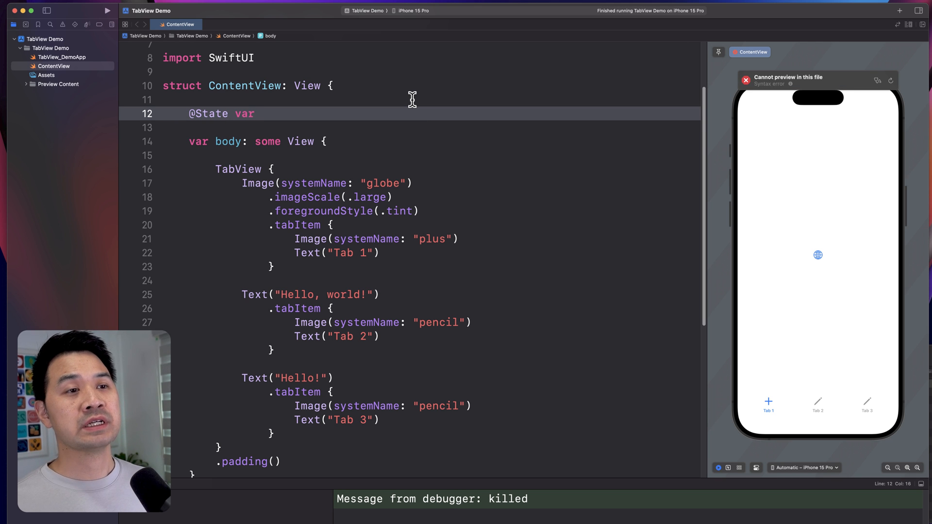
{"action": "type", "text": "selected"}
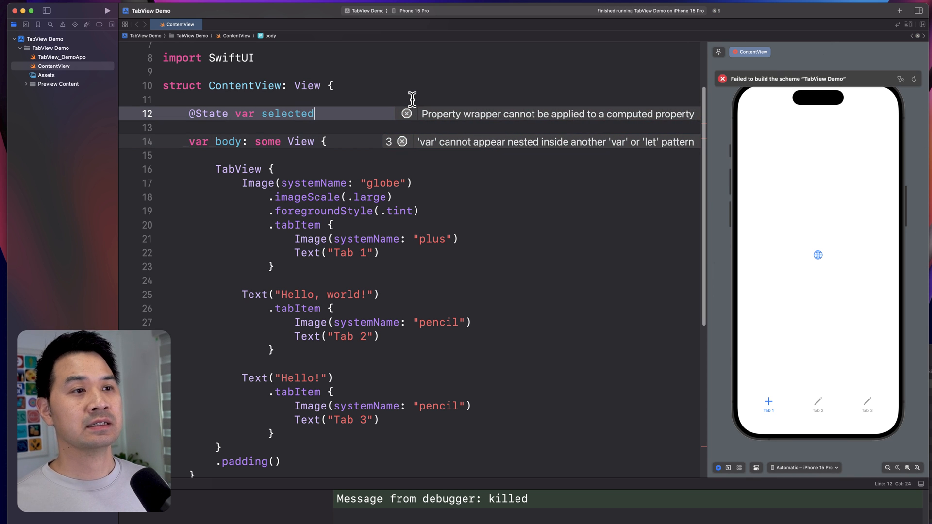
{"action": "type", "text": "Tab = 09"}
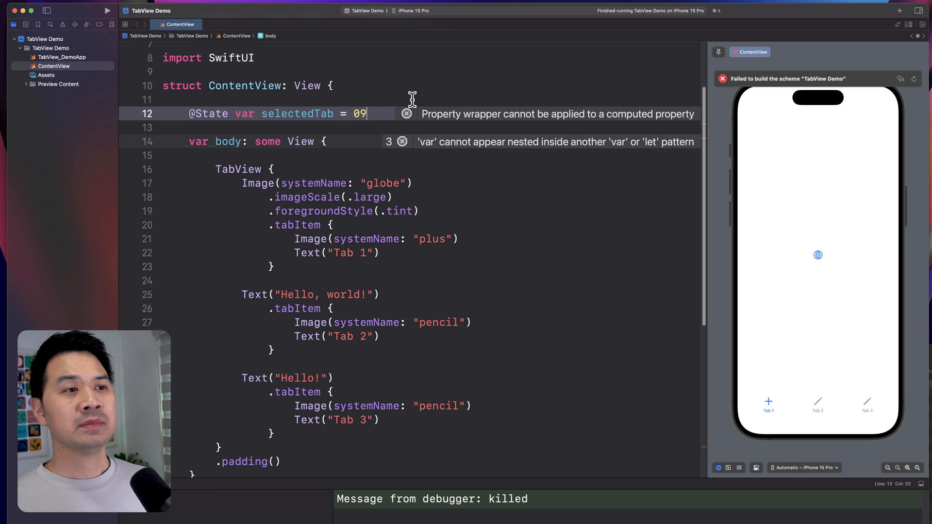
{"action": "key", "text": "backspace"}
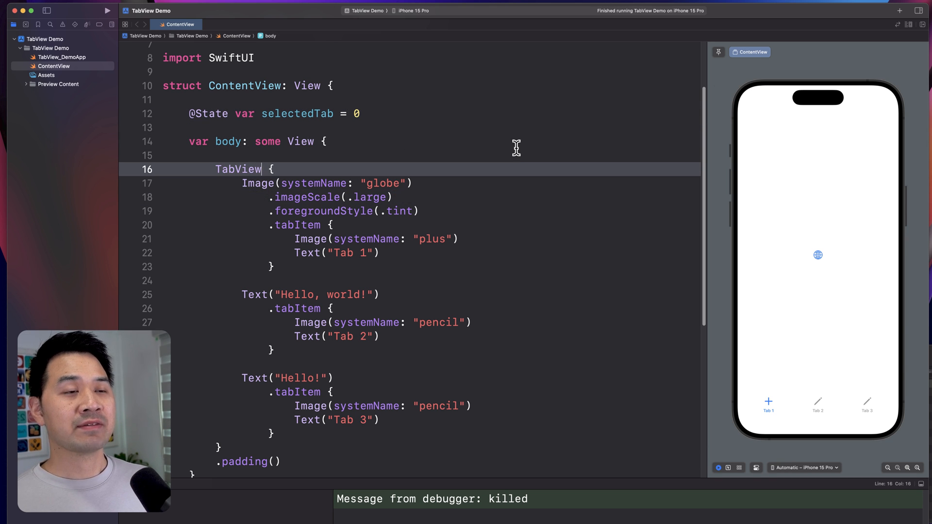
- Bind the TabView to $selectedTab via its selection parameter and check Tab 2 in the preview
{"action": "type", "text": "(selection:"}
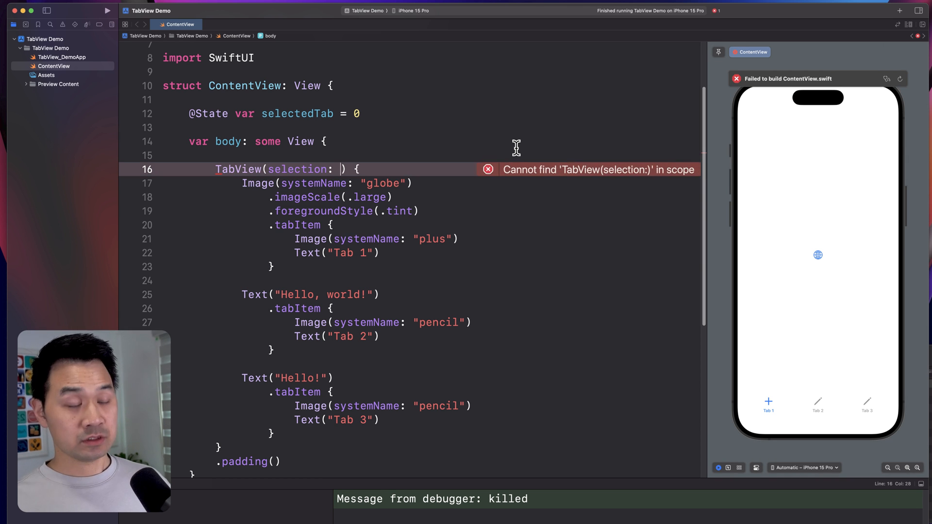
{"action": "type", "text": "$selectedTab"}
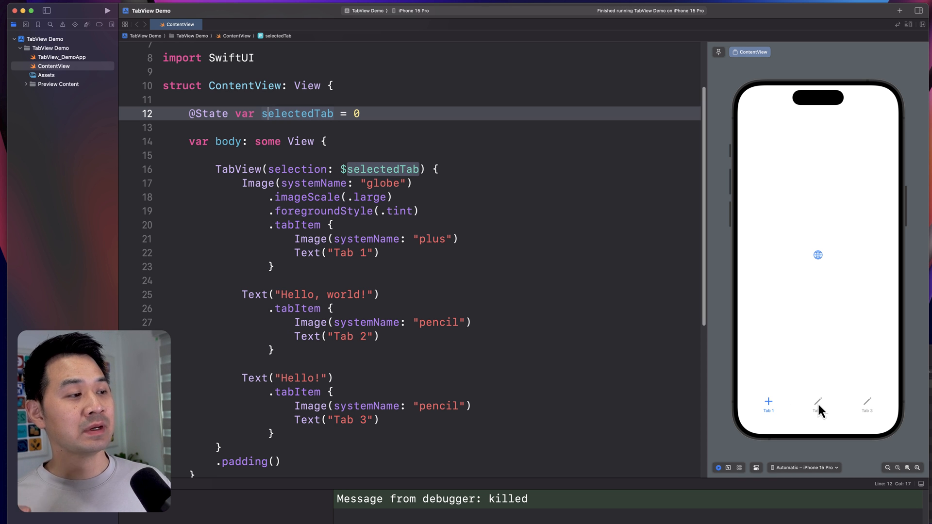
{"action": "left_click", "coordinate": [868, 406]}
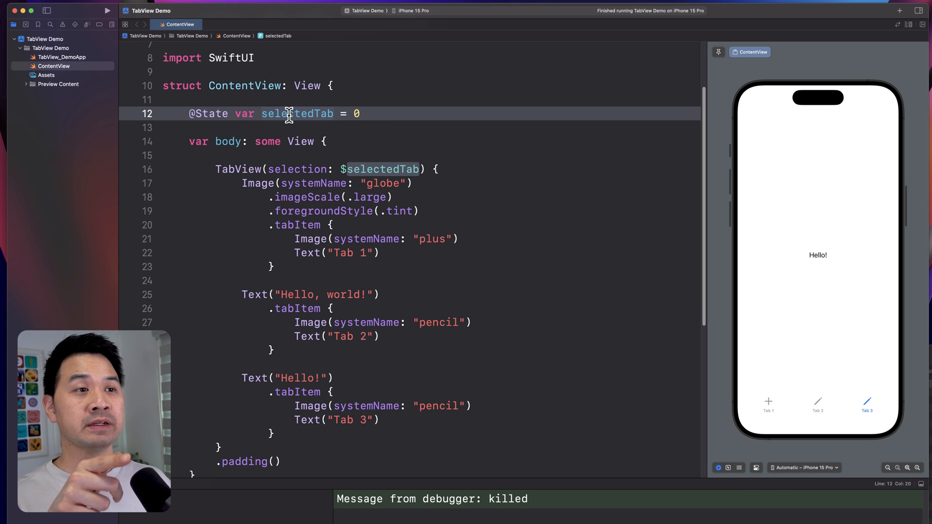
{"action": "double_click", "coordinate": [297, 114]}
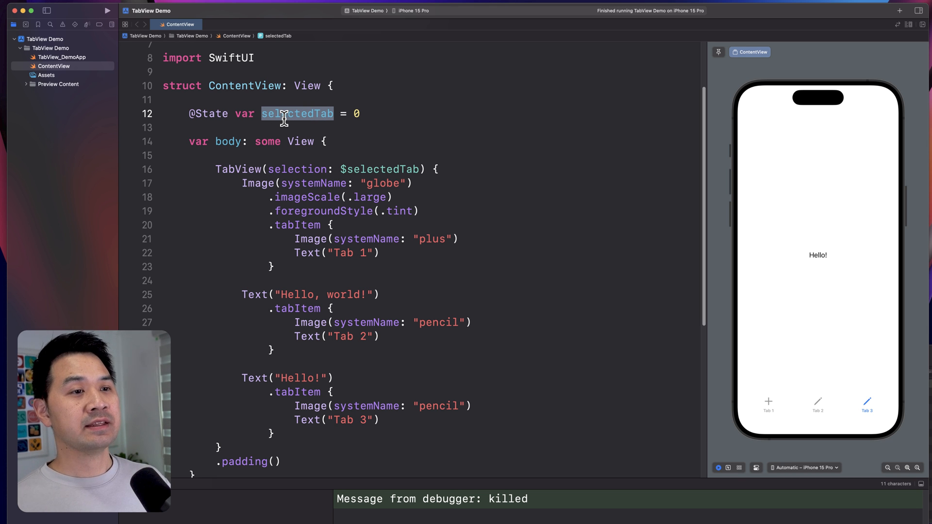
{"action": "mouse_move", "coordinate": [343, 353]}
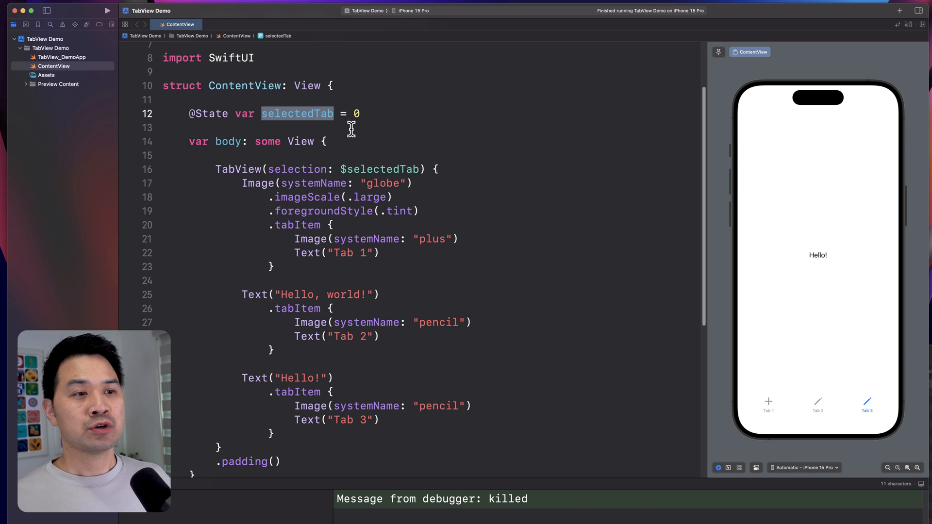
{"action": "left_click", "coordinate": [443, 169]}
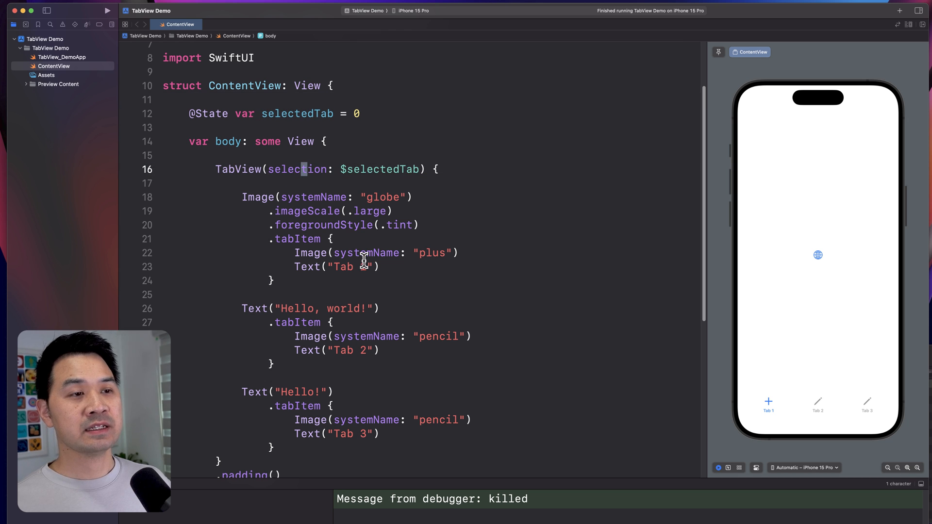
- Tag the three tabs .tag(0), .tag(1) and .tag(2), and start selectedTab at 1
{"action": "left_click", "coordinate": [297, 280]}
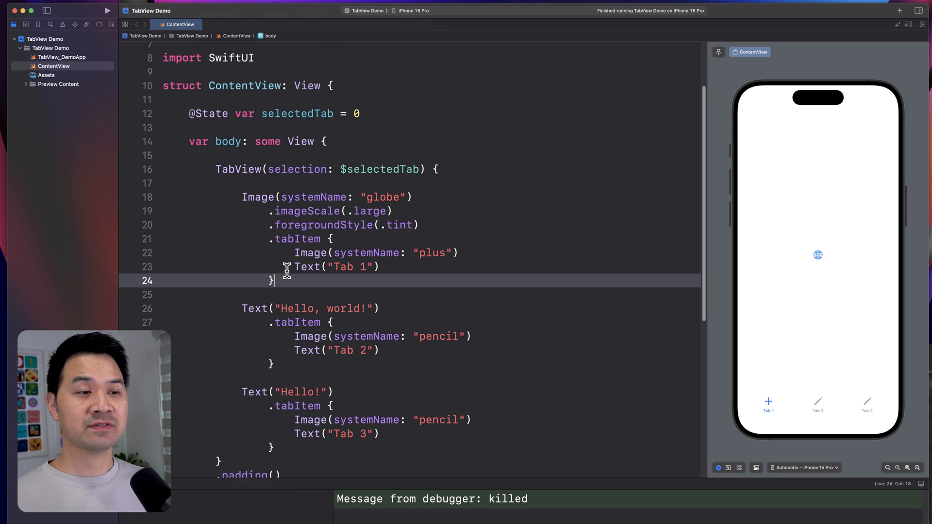
{"action": "mouse_move", "coordinate": [297, 407]}
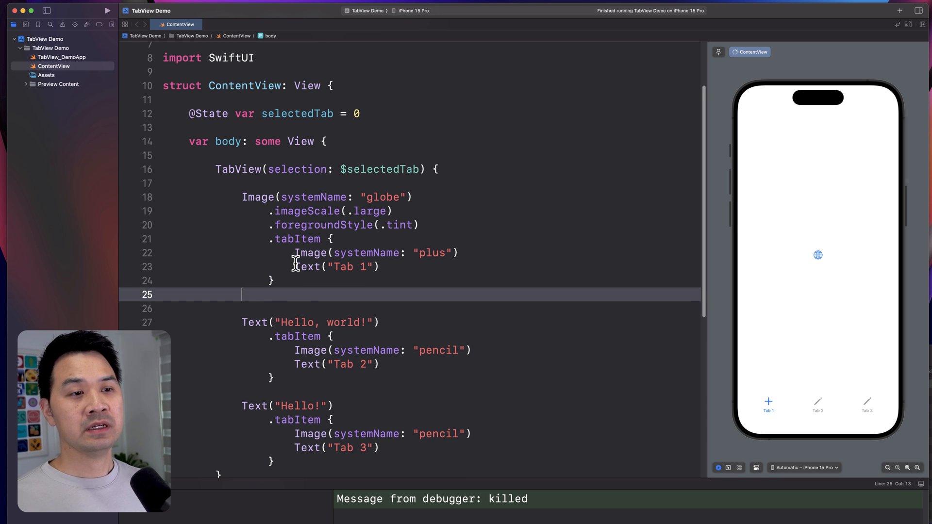
{"action": "type", "text": ".tag(\"Tag\")"}
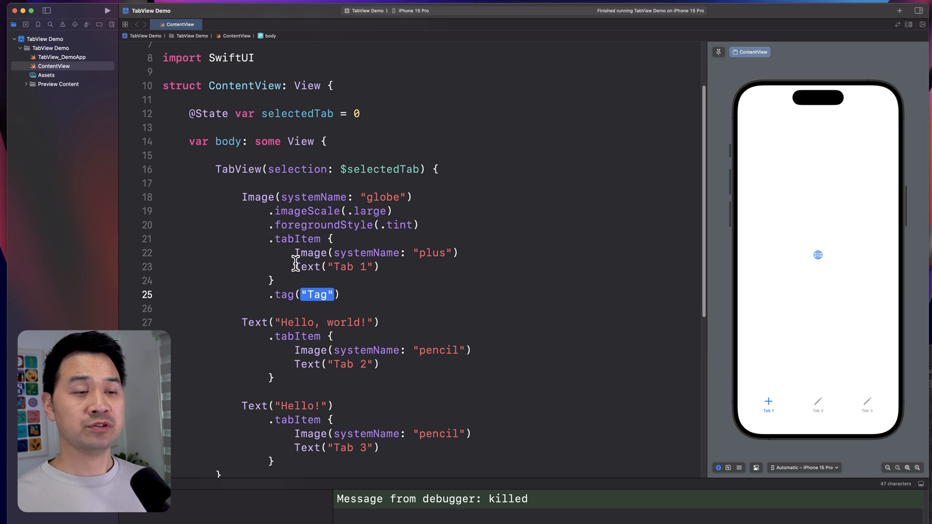
{"action": "type", "text": "0"}
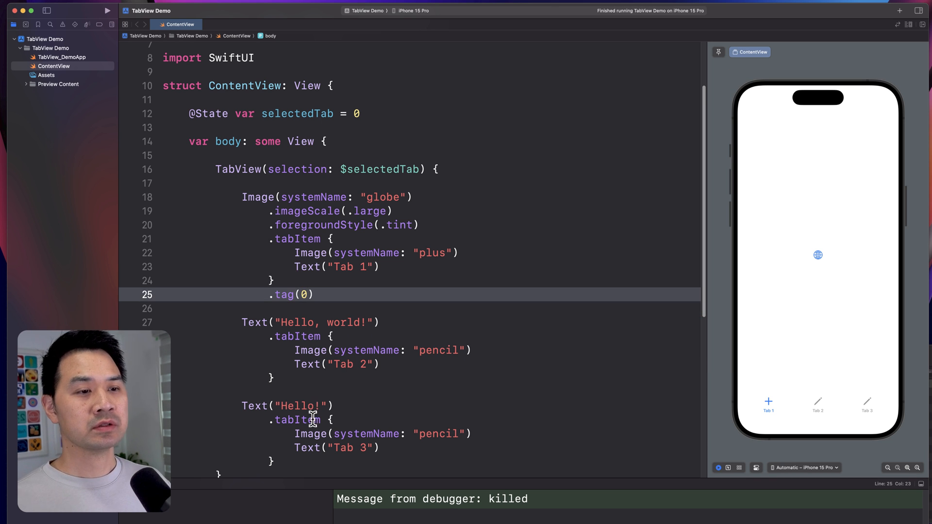
{"action": "type", "text": ".tag(1"}
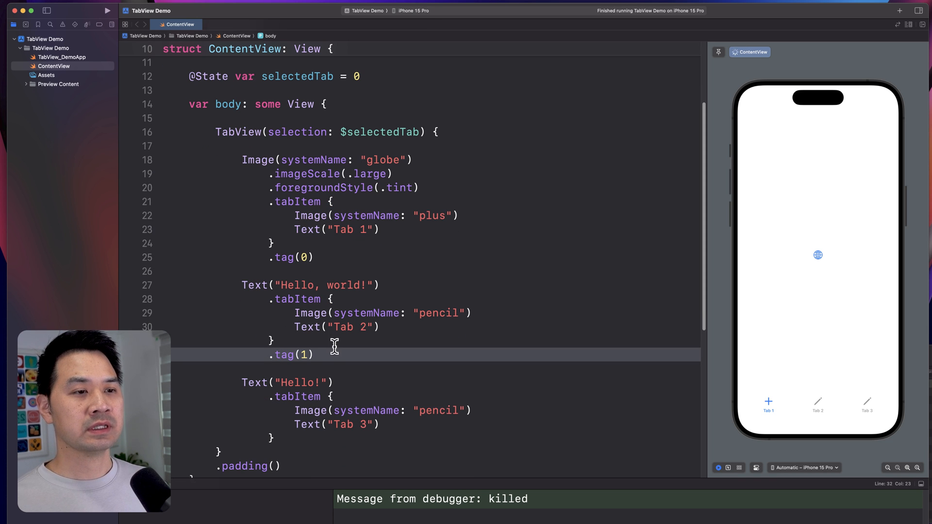
{"action": "type", "text": ".tag(\"Tag"}
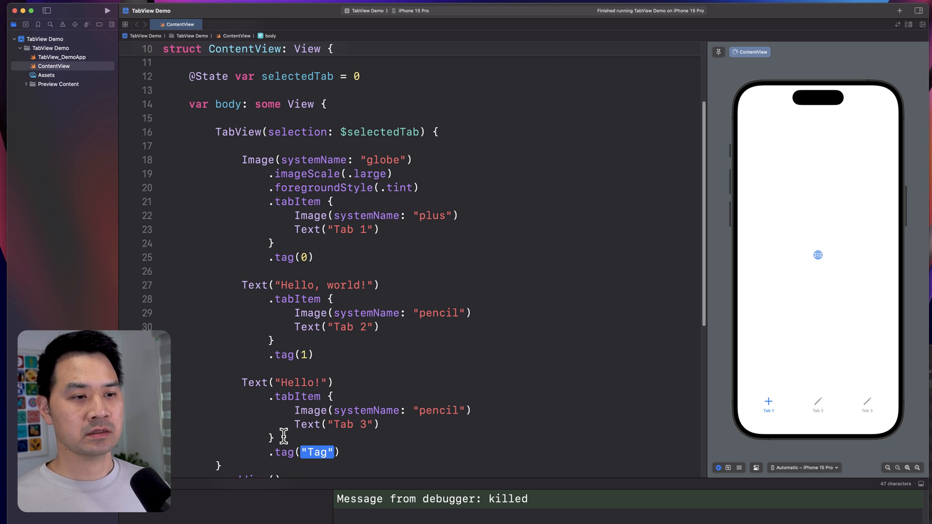
{"action": "type", "text": "2"}
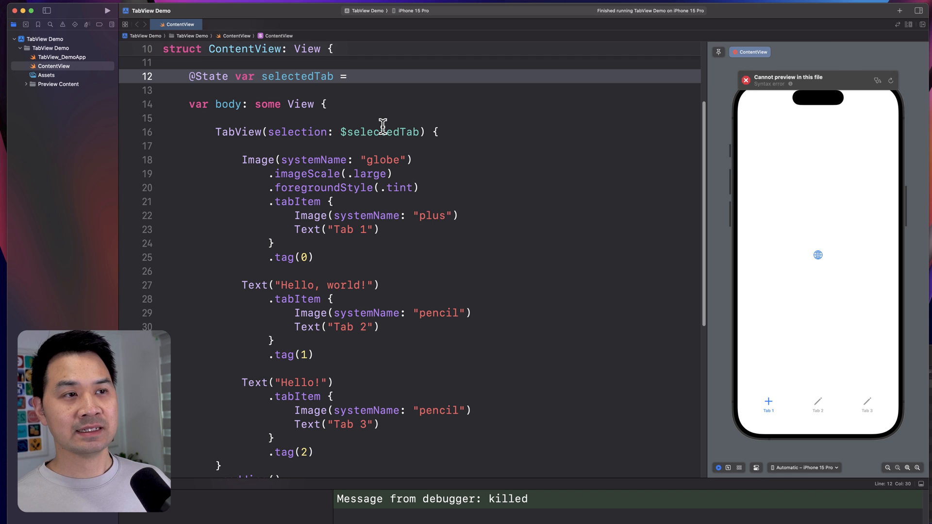
{"action": "type", "text": "1"}
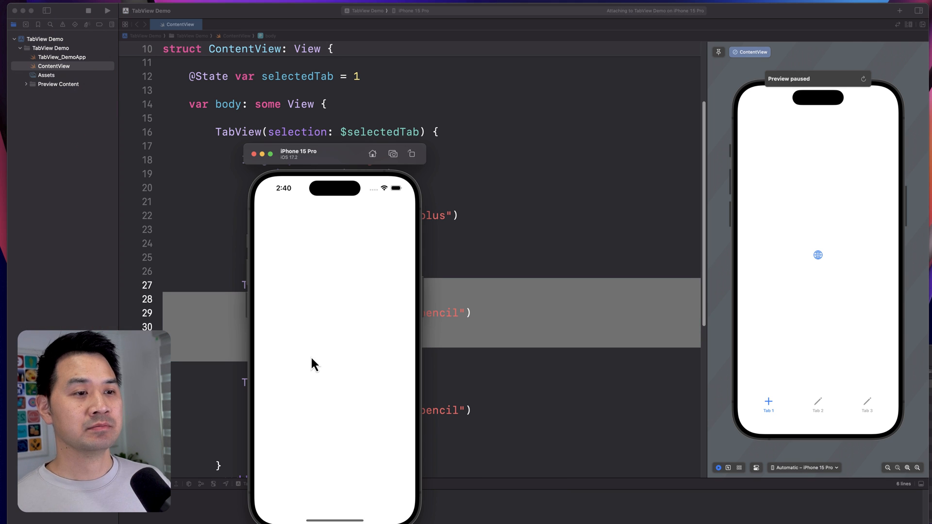
- Run the app in the iPhone 15 Pro simulator with selectedTab = 2 and switch between Tab 1 and Tab 2
{"action": "left_click", "coordinate": [334, 496]}
{"action": "type", "text": "2"}
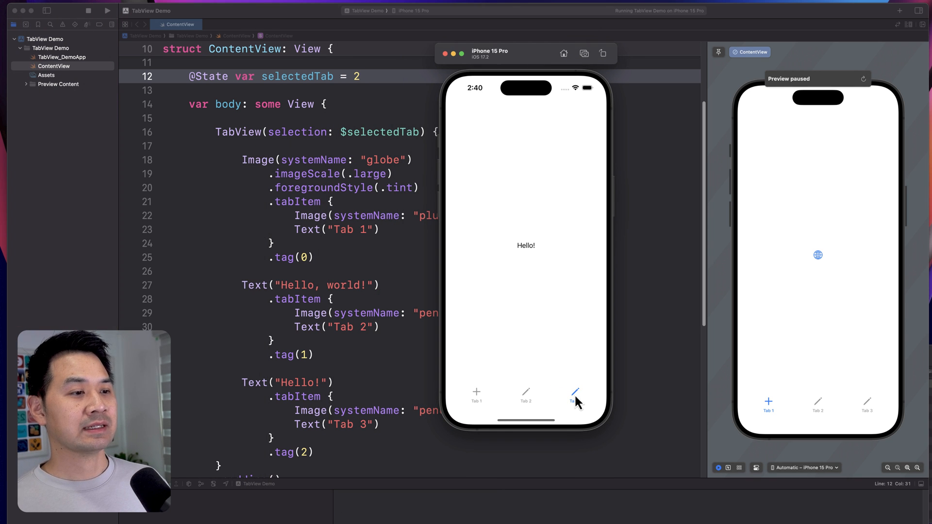
{"action": "left_click", "coordinate": [476, 395]}
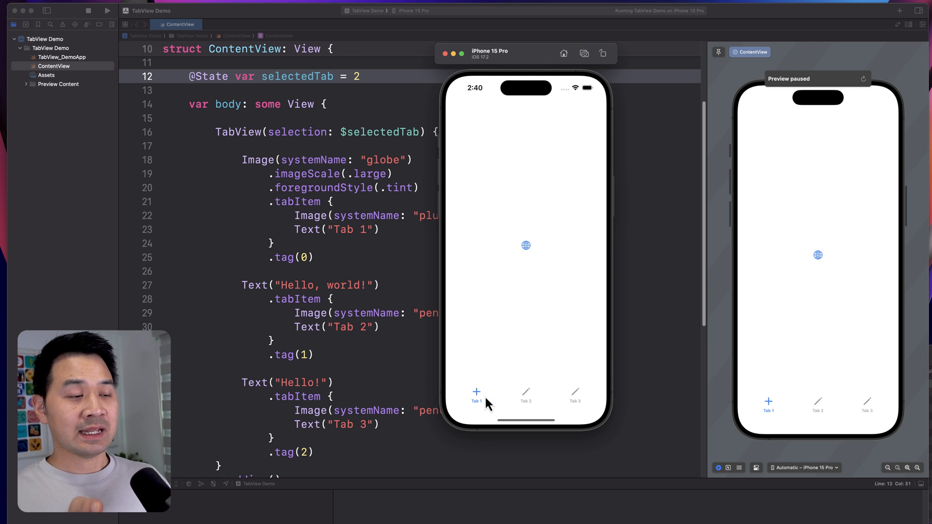
{"action": "left_click", "coordinate": [525, 395]}
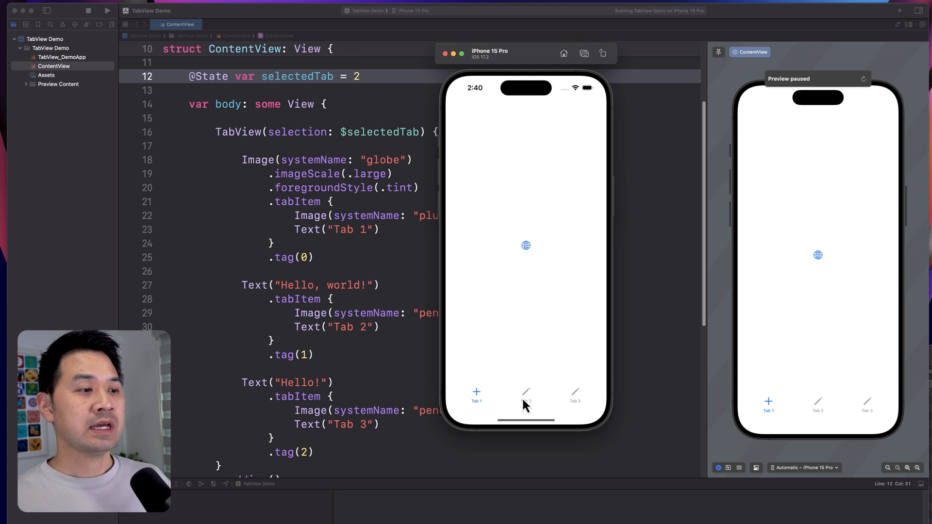
{"action": "left_click", "coordinate": [525, 396]}
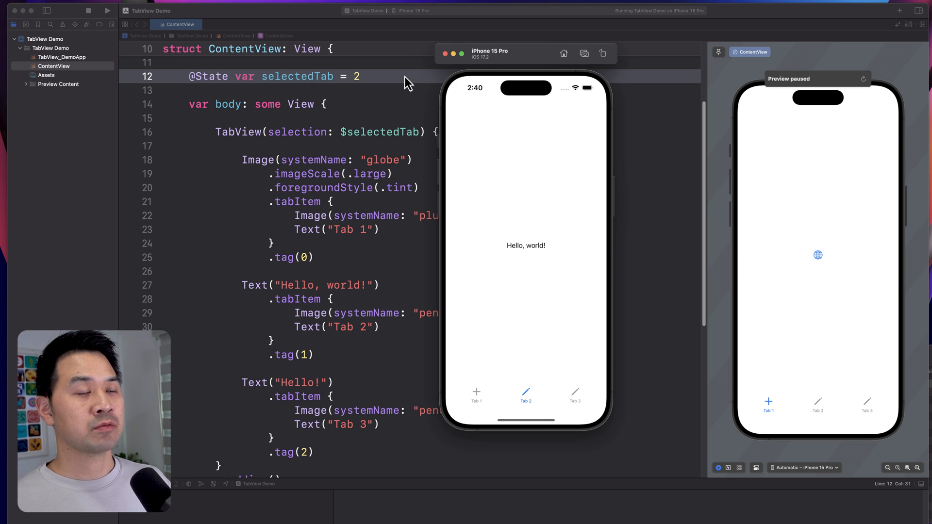
{"action": "mouse_move", "coordinate": [487, 412]}
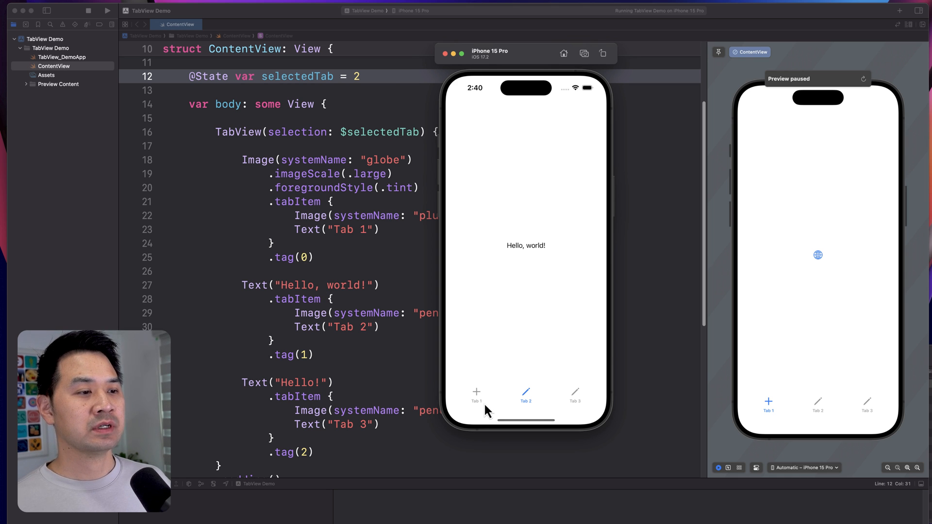
{"action": "left_click", "coordinate": [476, 395]}
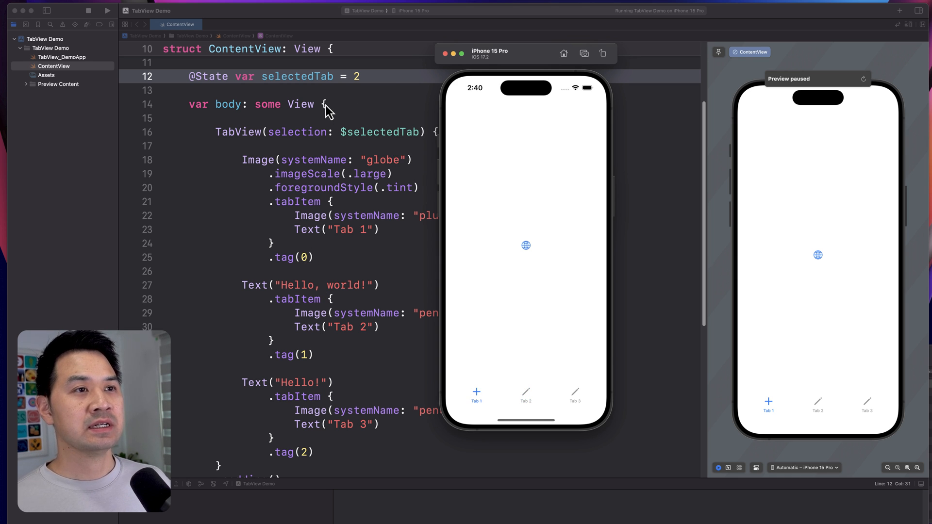
{"action": "mouse_move", "coordinate": [488, 418]}
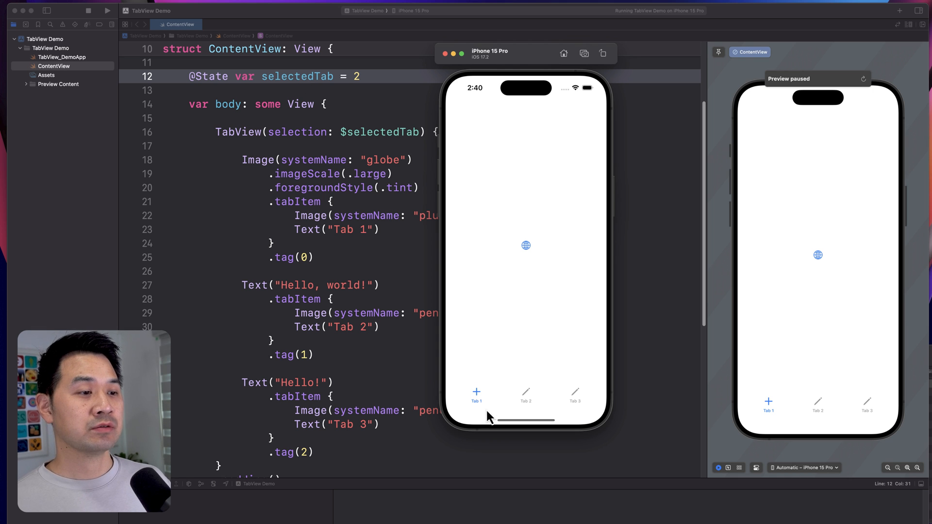
{"action": "mouse_move", "coordinate": [482, 409]}
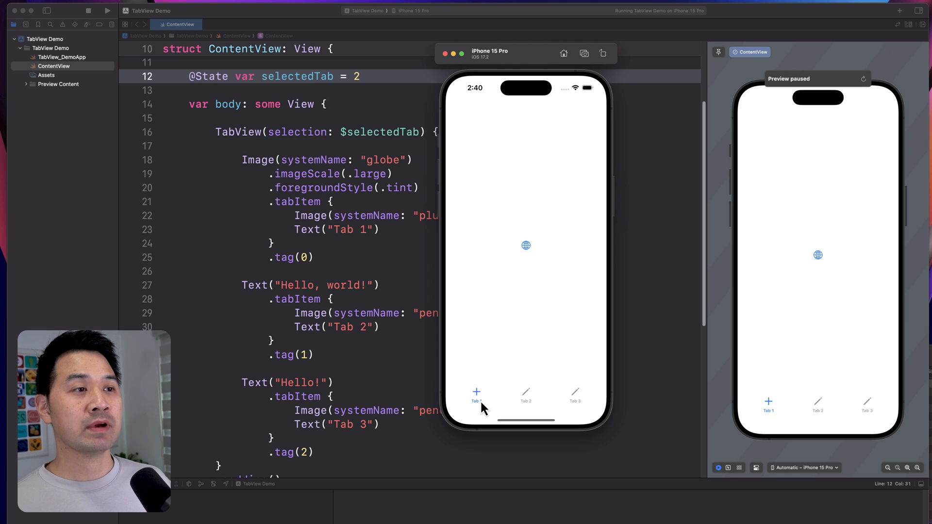
{"action": "mouse_move", "coordinate": [327, 128]}
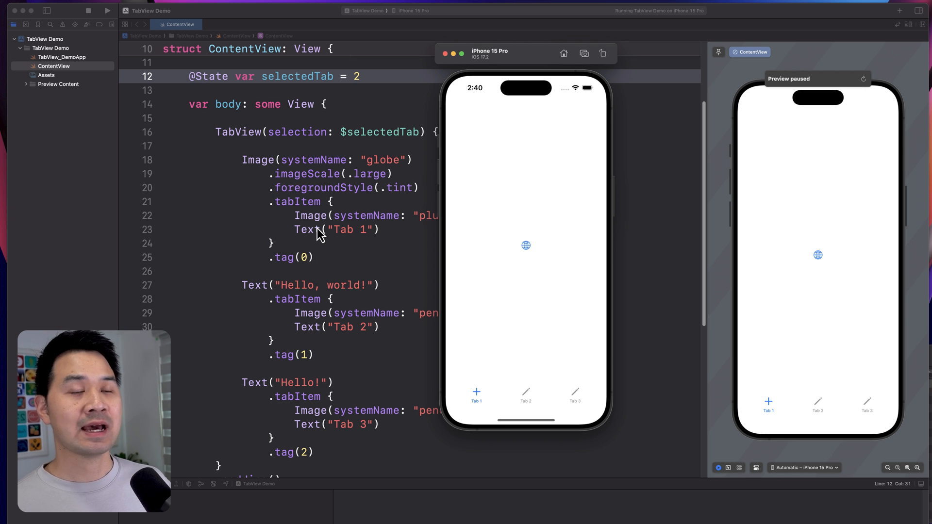
{"action": "mouse_move", "coordinate": [339, 208]}
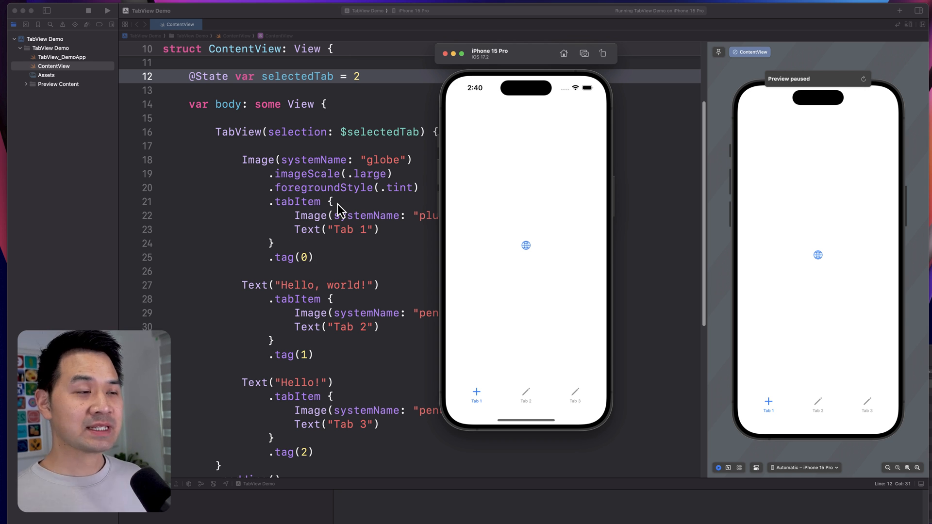